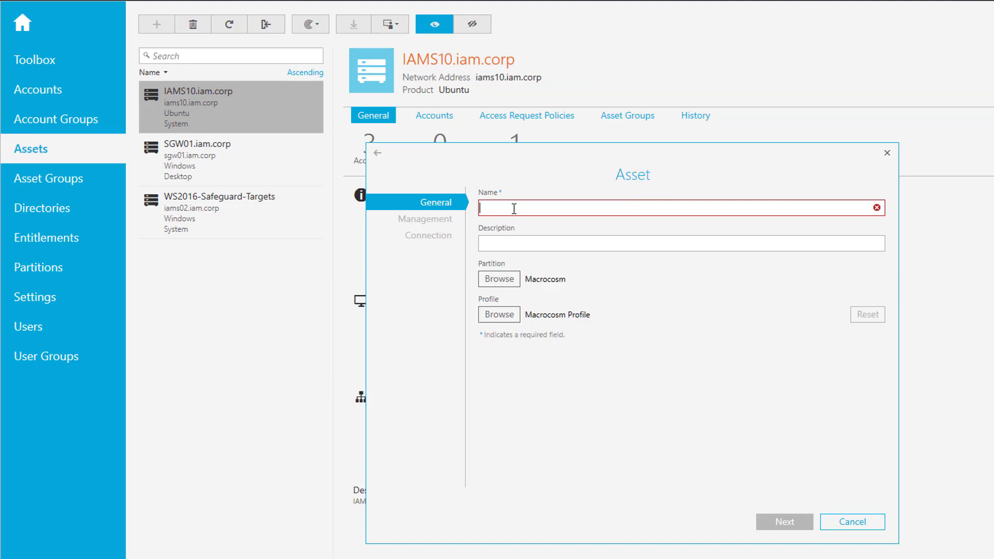
Step: Name the asset badunix with Ubuntu 16.04 LTS x86_64 management details at 192.168.6.120
{"action": "type", "text": "badunix"}
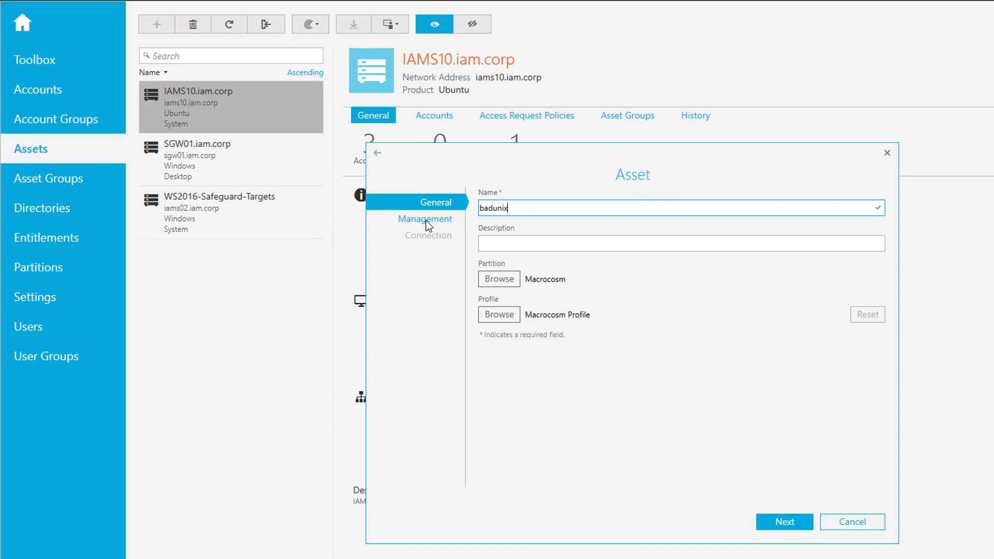
{"action": "left_click", "coordinate": [424, 220]}
{"action": "type", "text": "192.168.6.120"}
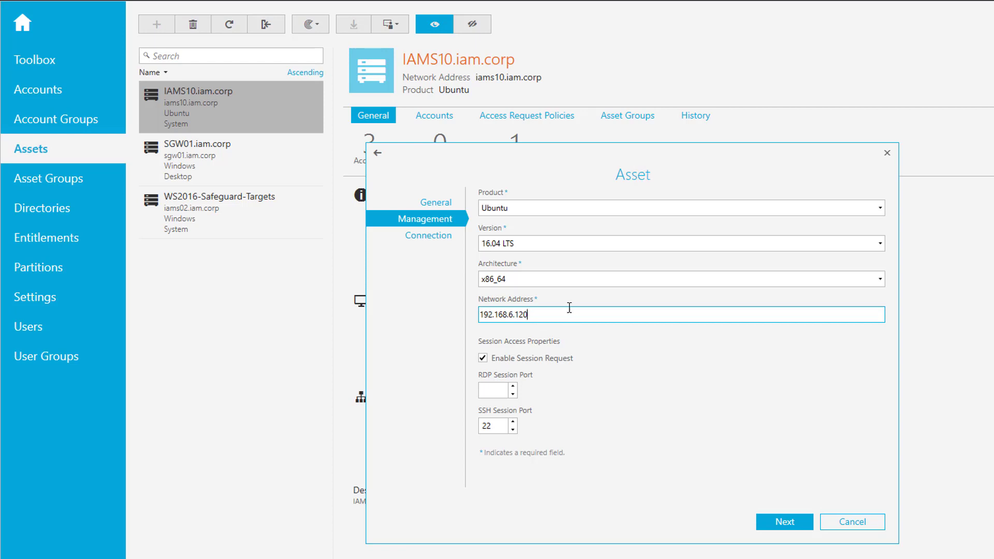
{"action": "left_click", "coordinate": [428, 235]}
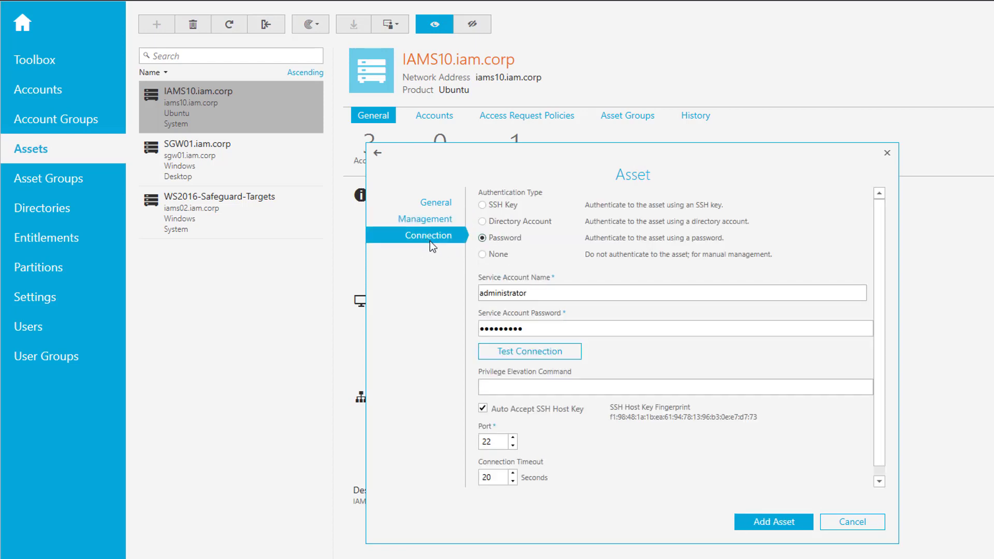
Step: Run a connection test using Password authentication with the administrator credentials
{"action": "left_click", "coordinate": [578, 293]}
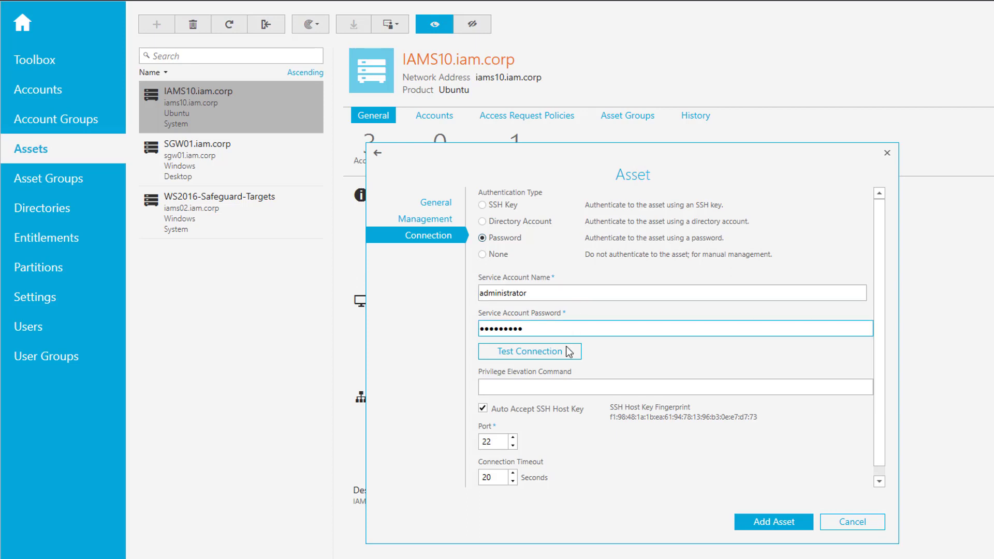
{"action": "left_click", "coordinate": [529, 351]}
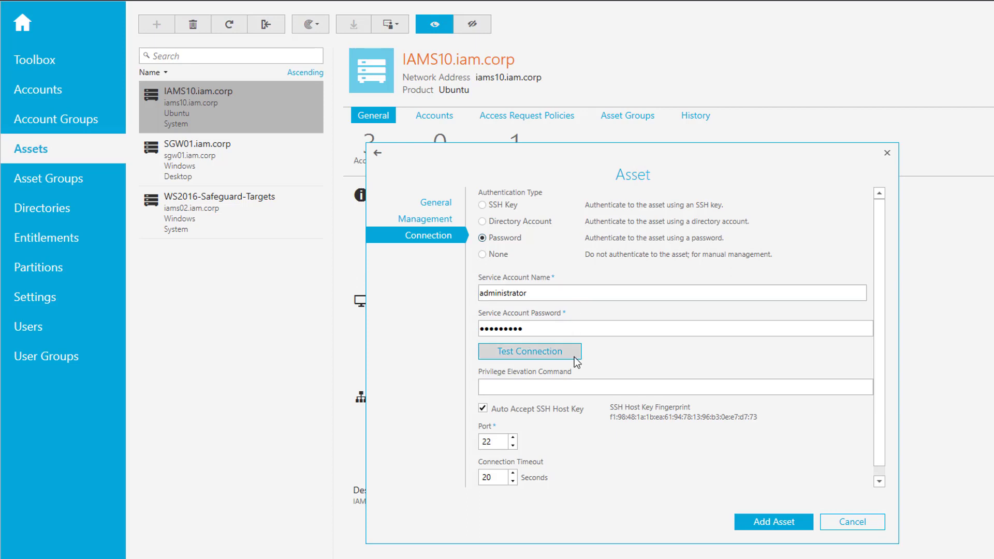
Step: Show the Tasks window with the failed Check Connection task on 192.168.6.120
{"action": "left_click", "coordinate": [529, 351]}
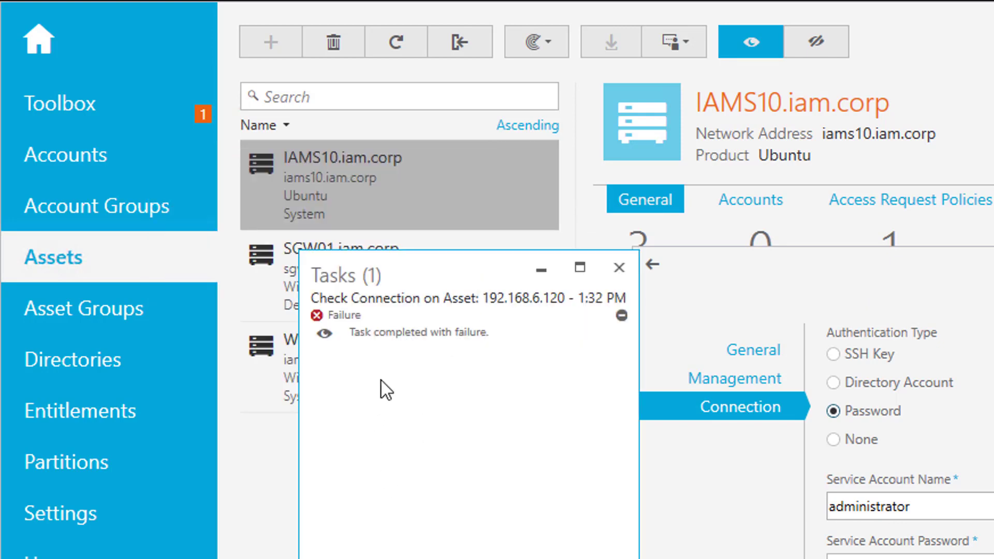
{"action": "mouse_move", "coordinate": [363, 375]}
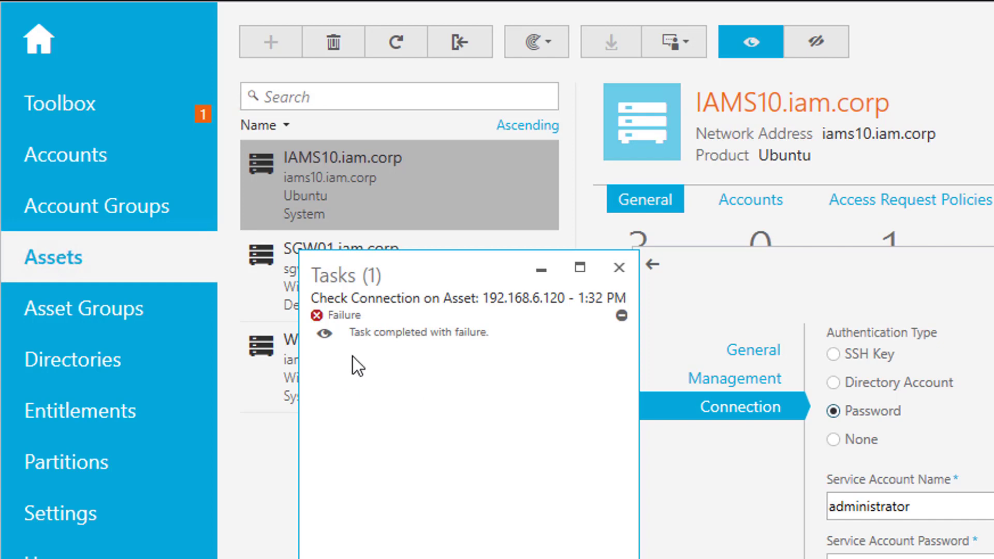
{"action": "mouse_move", "coordinate": [323, 342]}
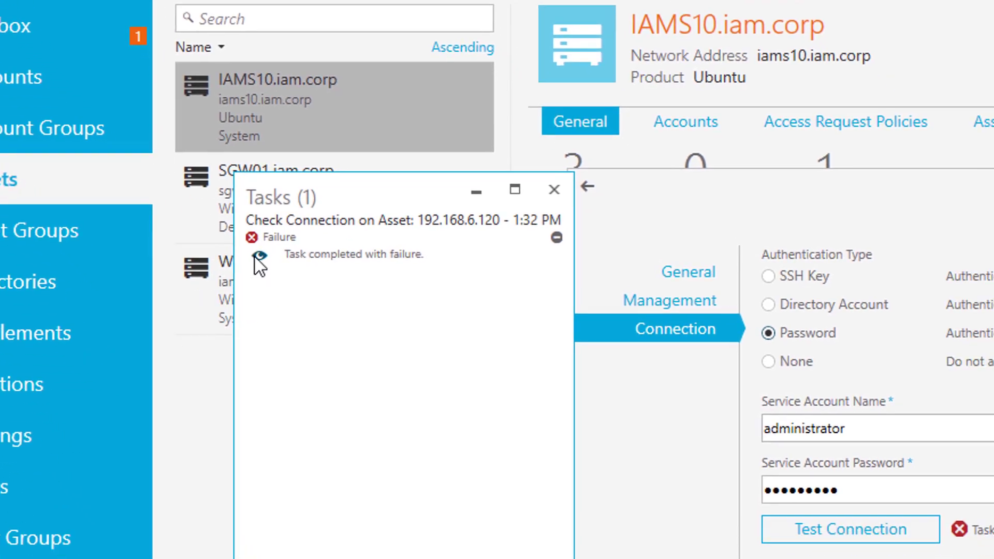
Step: View the failed task's error output and expand the log for full detail
{"action": "left_click", "coordinate": [259, 254]}
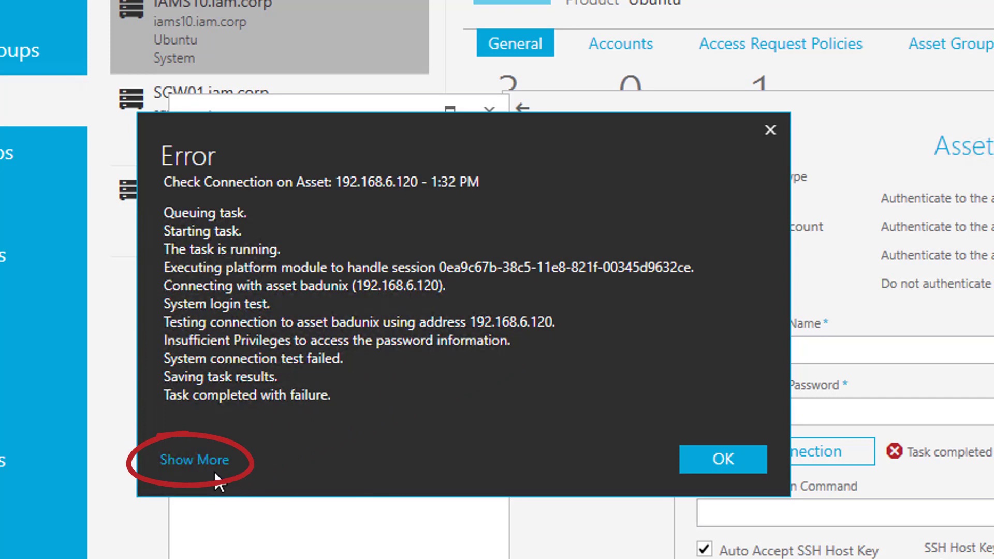
{"action": "left_click", "coordinate": [195, 460]}
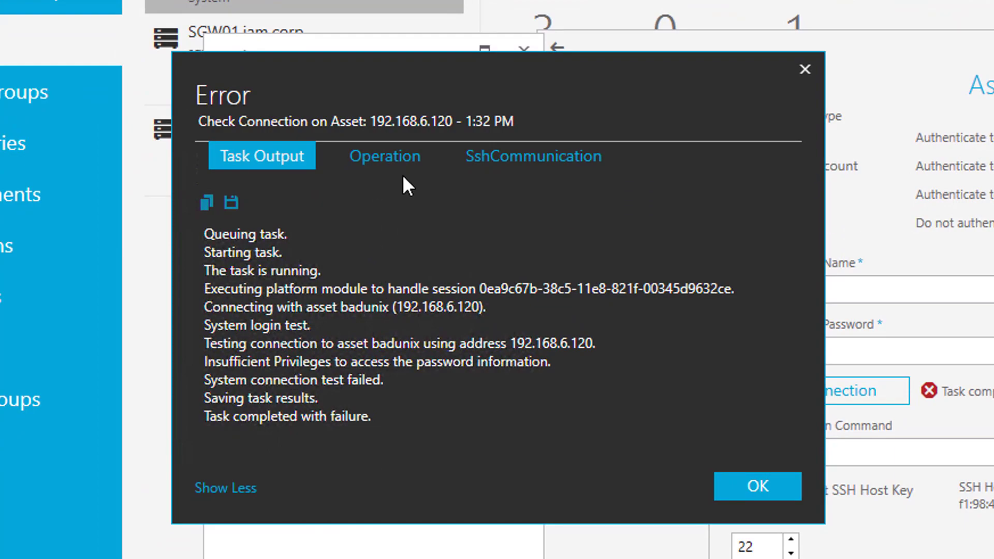
Step: Read the SshCommunication log showing /etc/shadow permission denied, then return to the Privilege Elevation Command field
{"action": "left_click", "coordinate": [386, 155]}
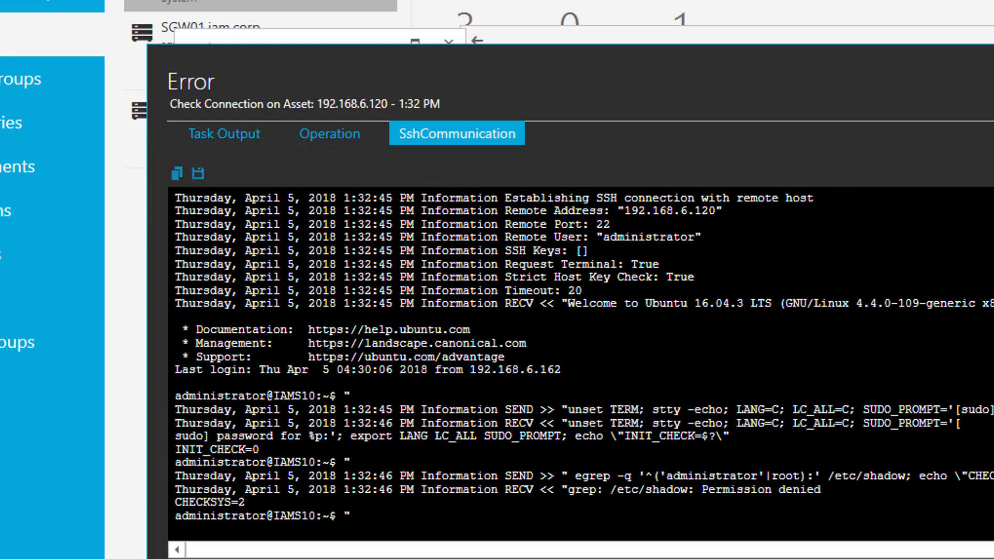
{"action": "double_click", "coordinate": [601, 475]}
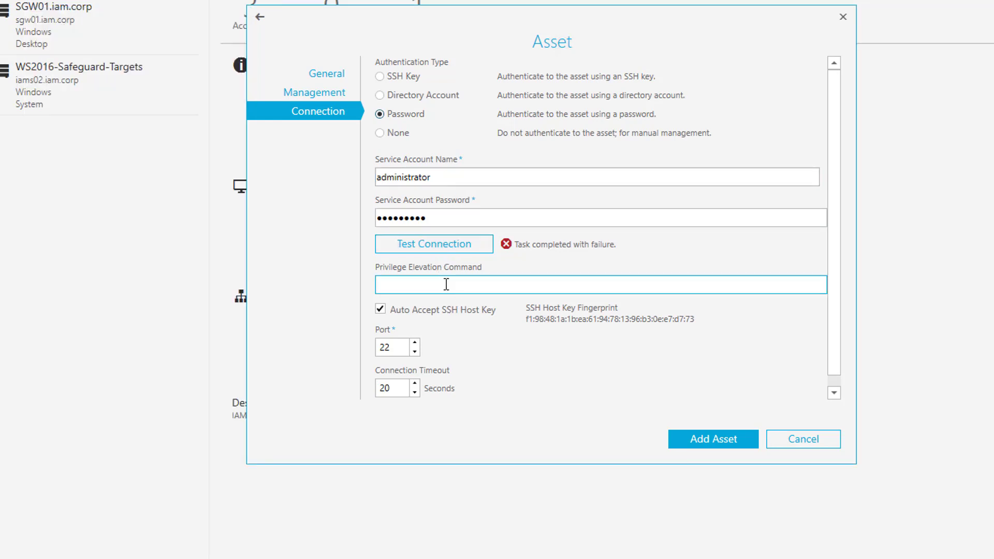
Step: Set sudo as the privilege elevation command and switch to the IAMS10 PuTTY session
{"action": "type", "text": "sudo"}
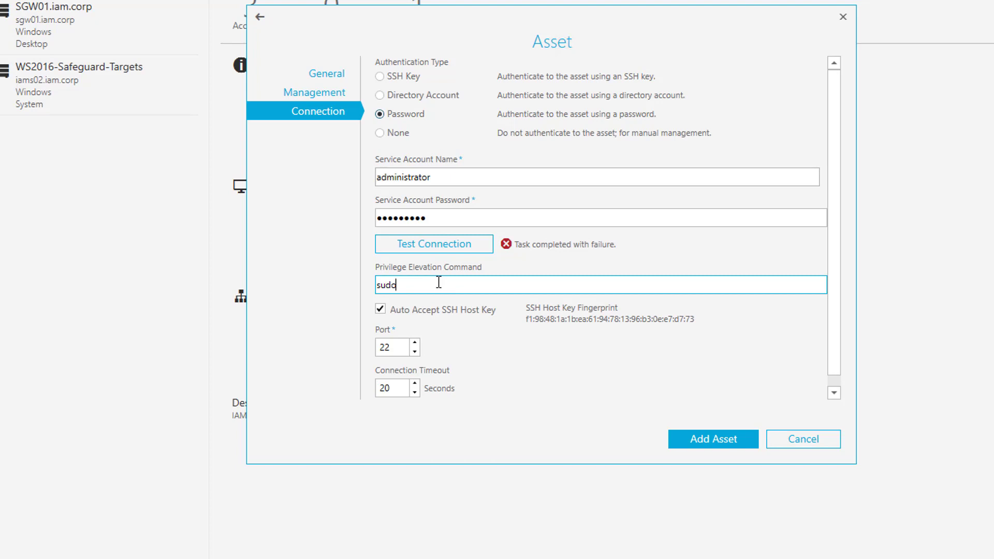
{"action": "left_click", "coordinate": [452, 177]}
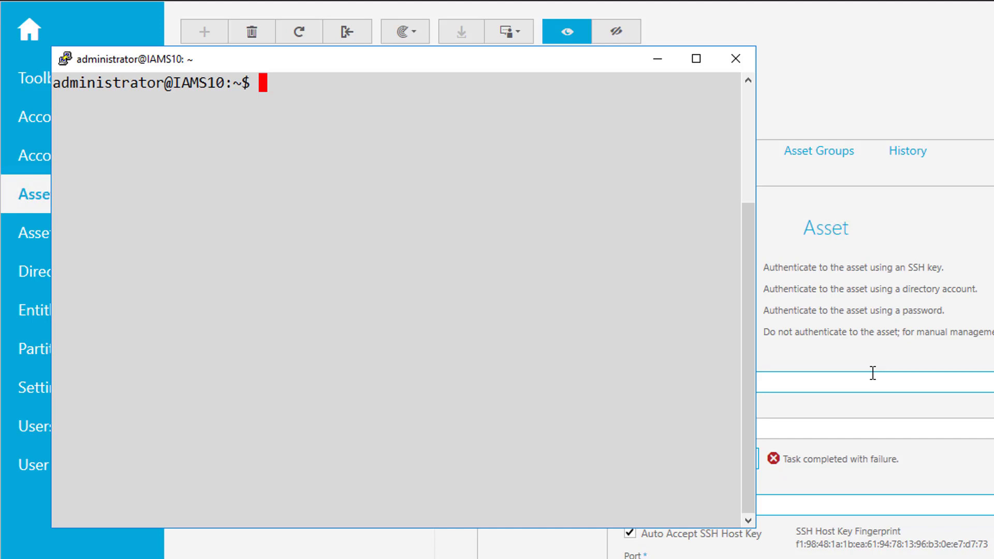
Step: Run sudo visudo with the administrator password to edit /etc/sudoers.tmp and start an administrator line
{"action": "type", "text": "sudo visudo"}
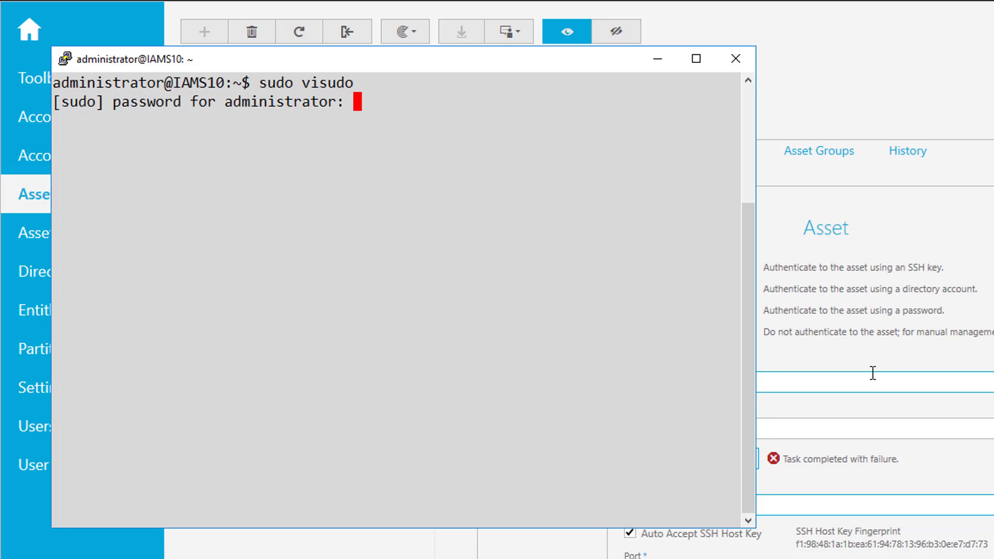
{"action": "key", "text": "Enter"}
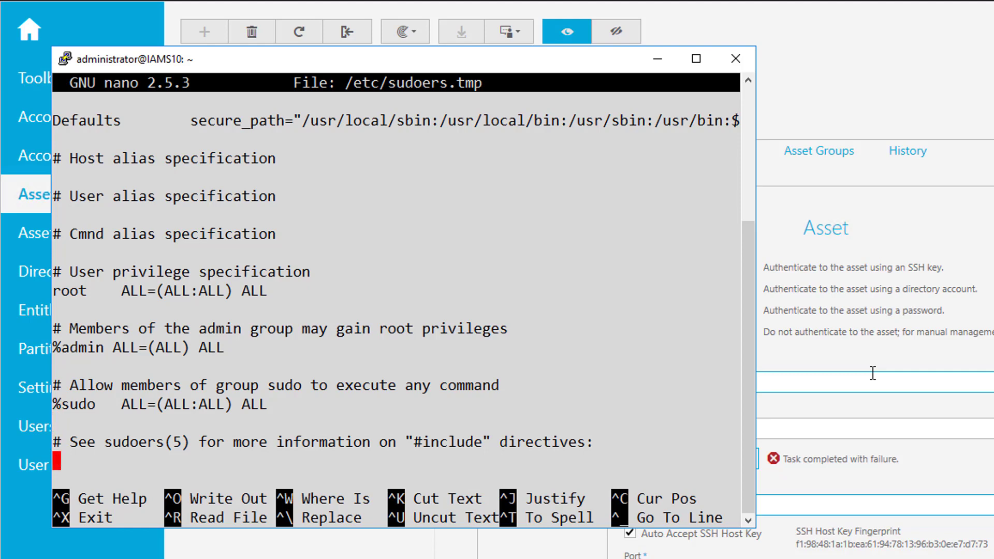
{"action": "type", "text": "administrator"}
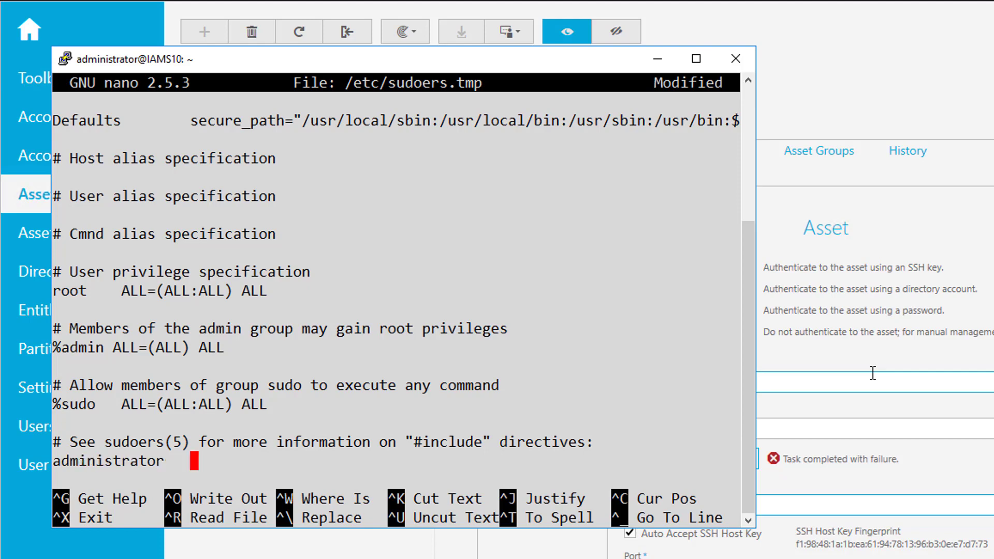
Step: Append the sudoers rule 'administrator ALL=(root) ALL', save and exit to the shell prompt
{"action": "type", "text": "A"}
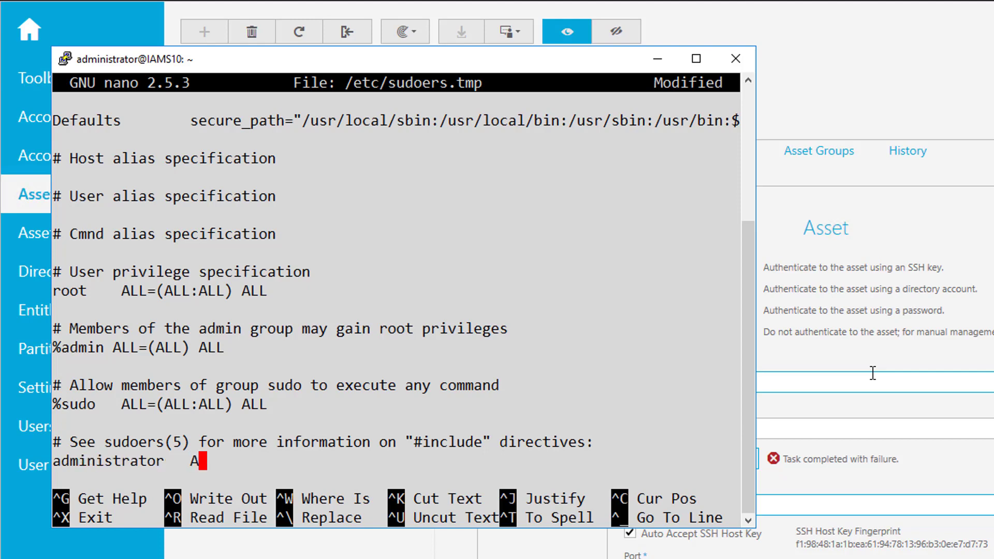
{"action": "type", "text": "LL"}
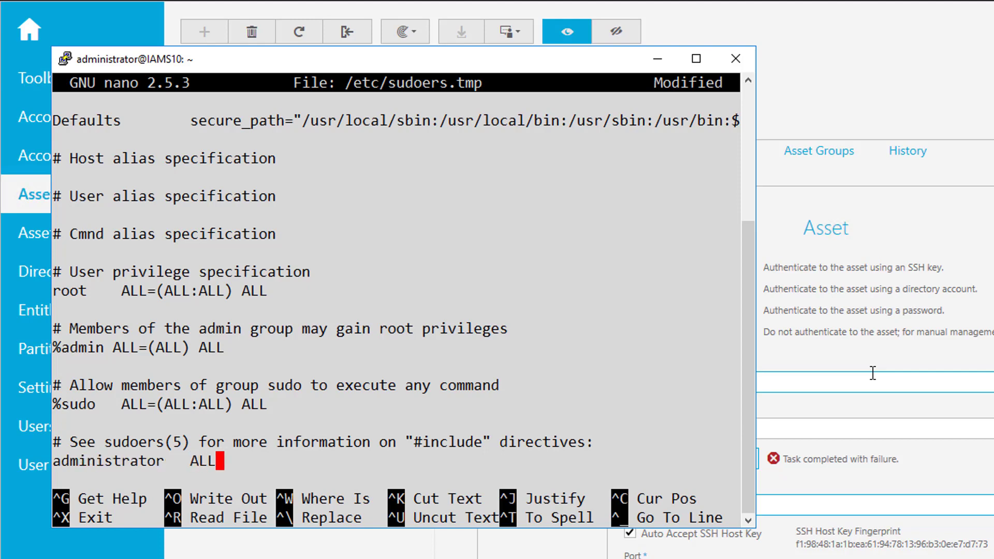
{"action": "type", "text": "(rr"}
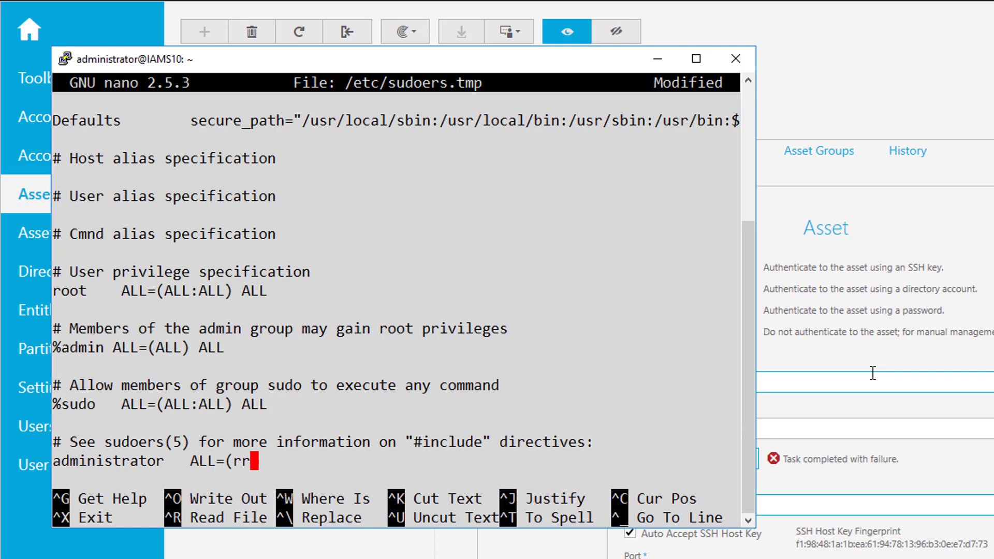
{"action": "type", "text": "oot) A"}
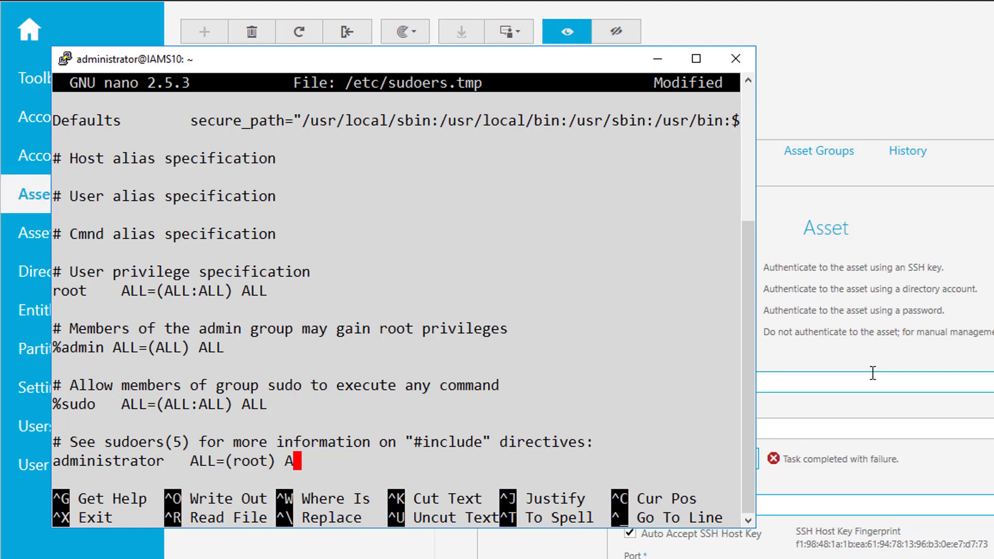
{"action": "type", "text": "LL"}
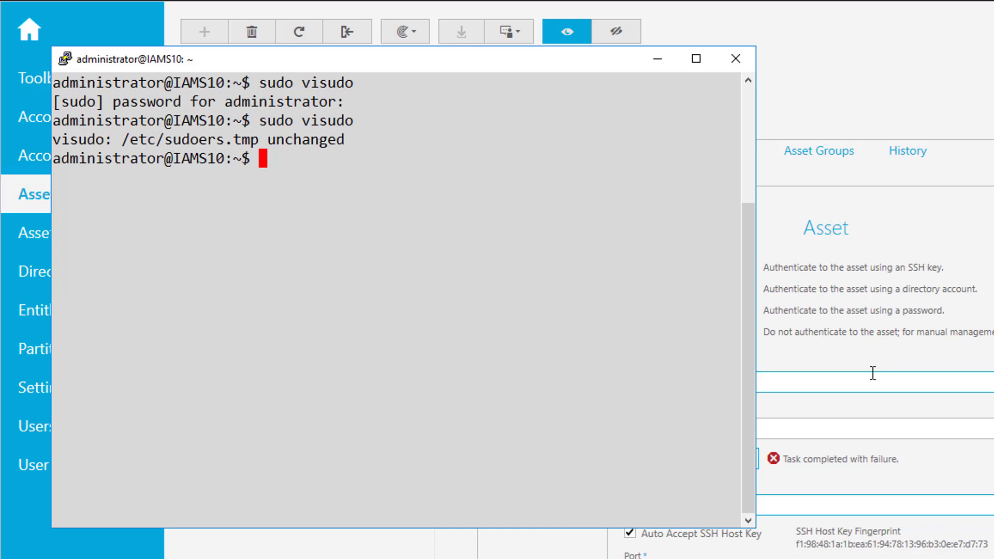
{"action": "mouse_move", "coordinate": [775, 5]}
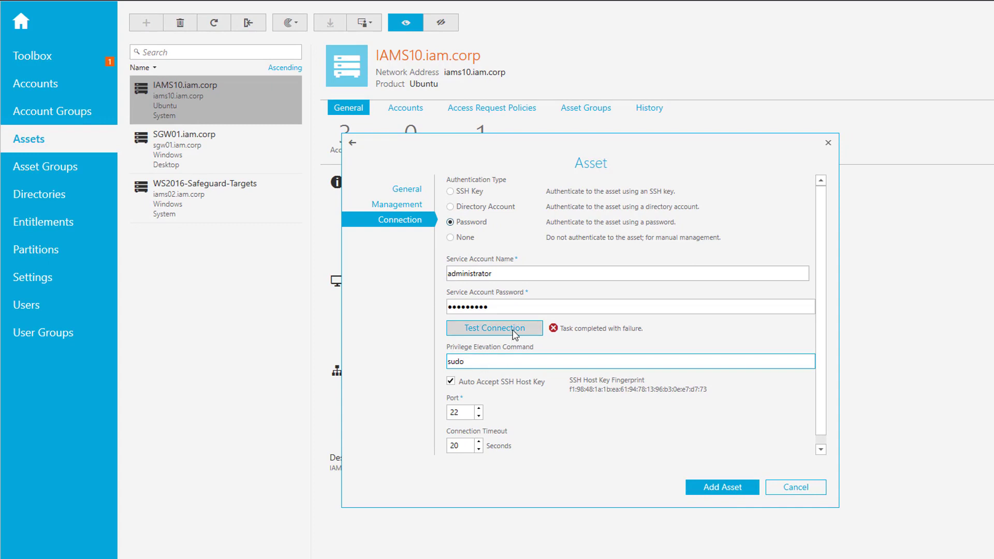
Step: Rerun the connection test for 192.168.6.120 with sudo as the elevation command
{"action": "left_click", "coordinate": [472, 363]}
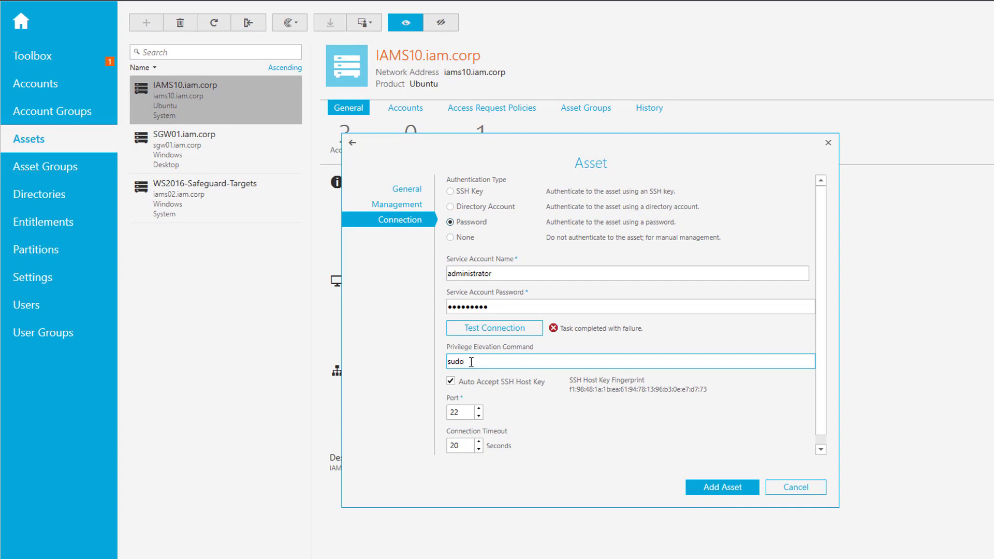
{"action": "double_click", "coordinate": [458, 363]}
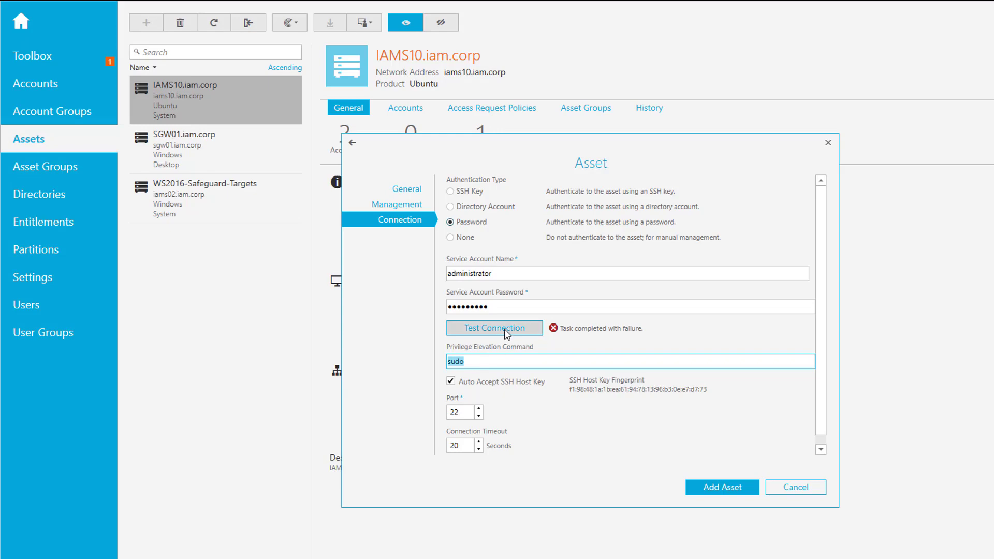
{"action": "left_click", "coordinate": [495, 327]}
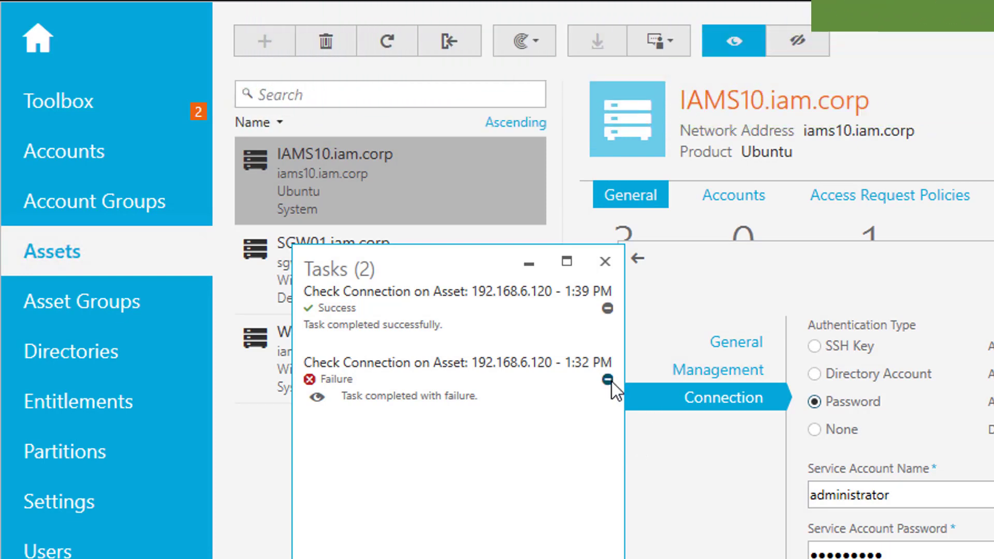
Step: Dismiss the completed task entries and close the Tasks window
{"action": "left_click", "coordinate": [608, 377]}
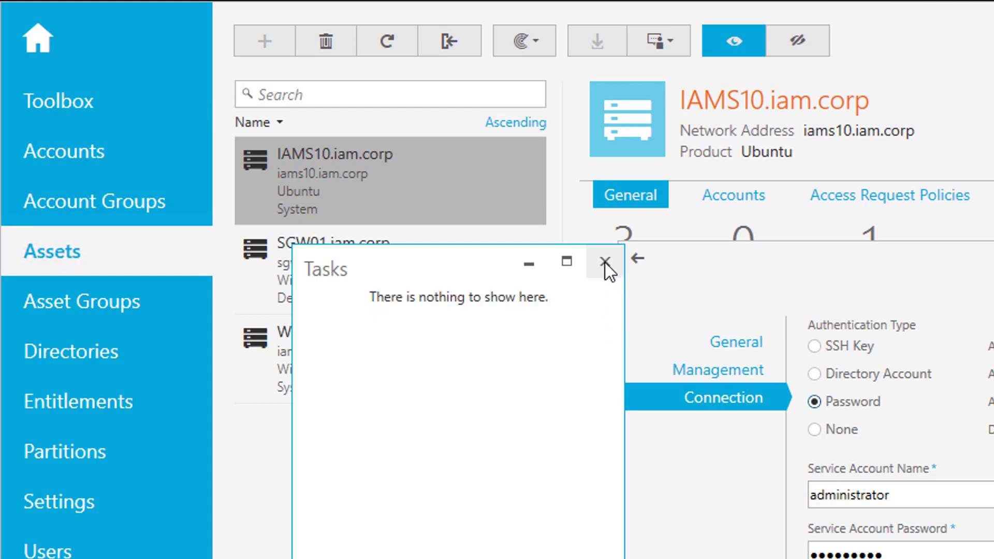
{"action": "left_click", "coordinate": [603, 261]}
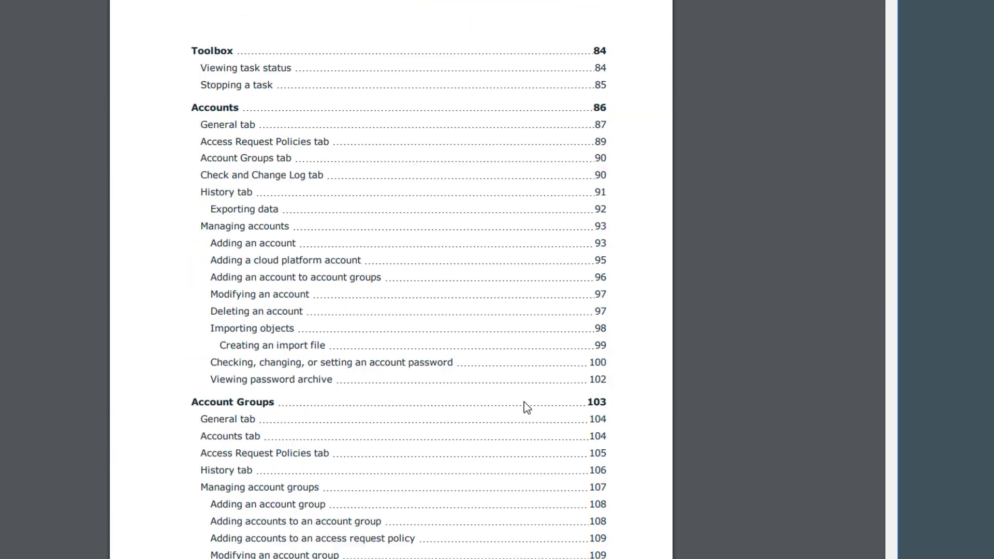
Step: Scroll the admin guide's table of contents down to the Troubleshooting entries on page 13
{"action": "scroll", "scroll_direction": "down", "scroll_amount": 3}
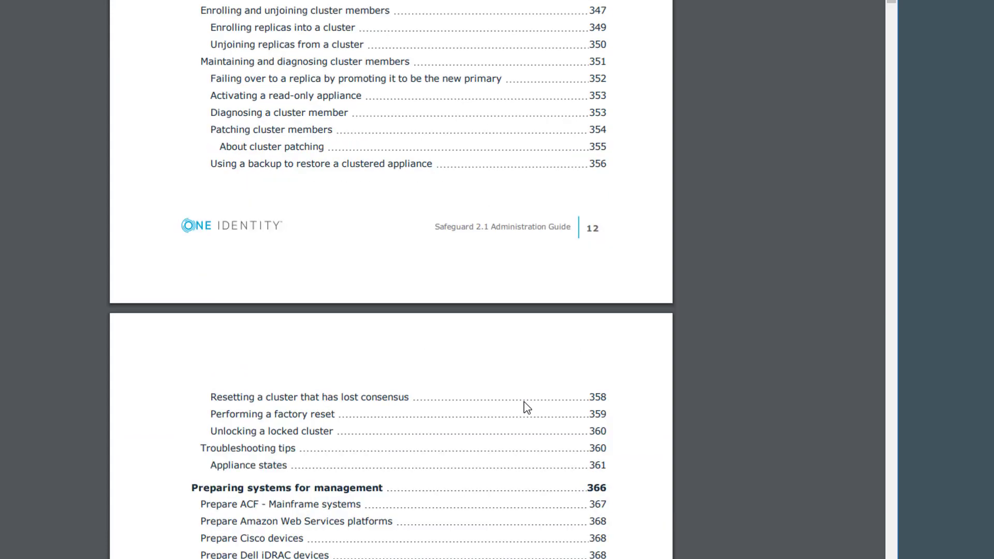
{"action": "scroll", "scroll_direction": "down", "scroll_amount": 3}
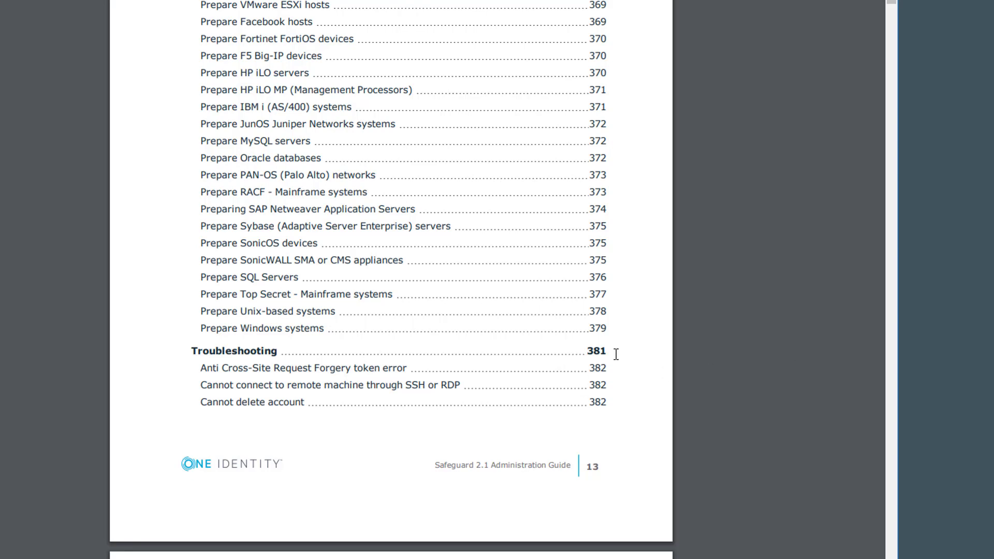
{"action": "mouse_move", "coordinate": [590, 362]}
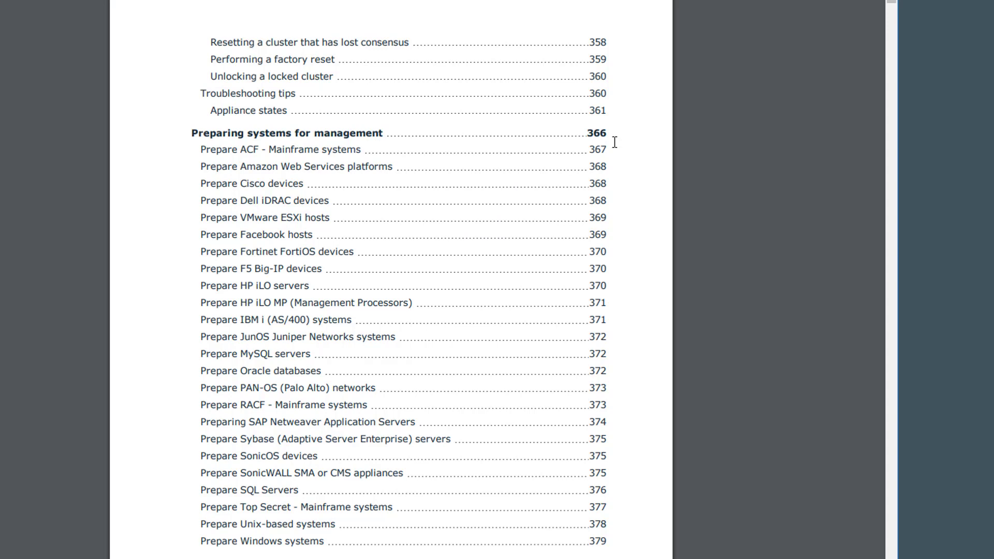
{"action": "mouse_move", "coordinate": [382, 164]}
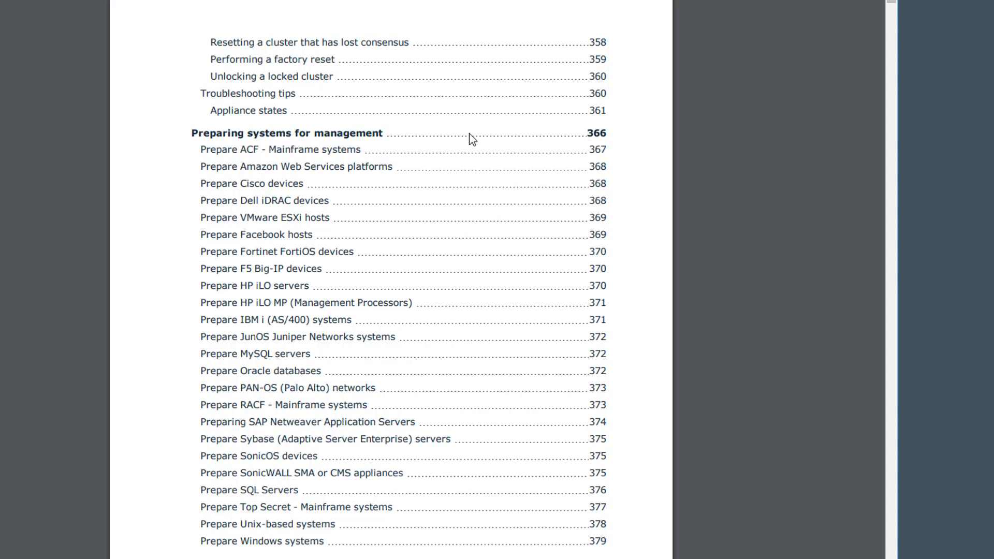
Step: Jump to Preparing systems for management and reach Prepare Unix-based systems on page 378 with the sudoers line
{"action": "left_click", "coordinate": [287, 133]}
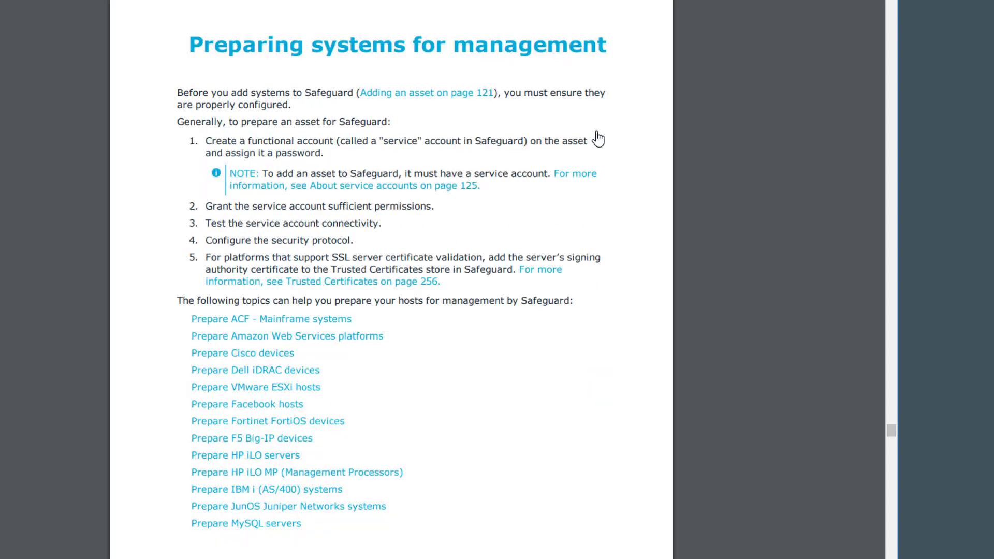
{"action": "scroll", "scroll_direction": "down", "scroll_amount": 3}
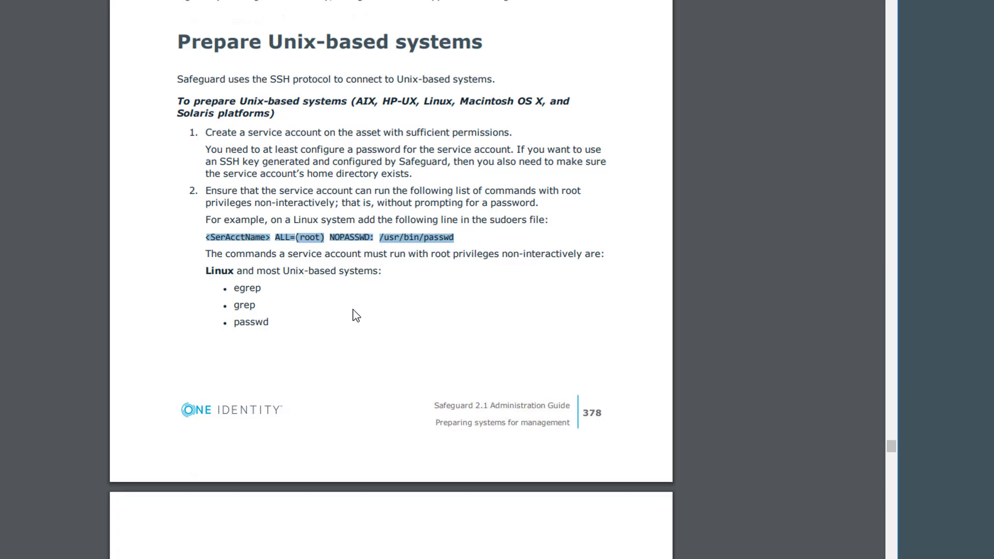
{"action": "scroll", "scroll_direction": "down", "scroll_amount": 3}
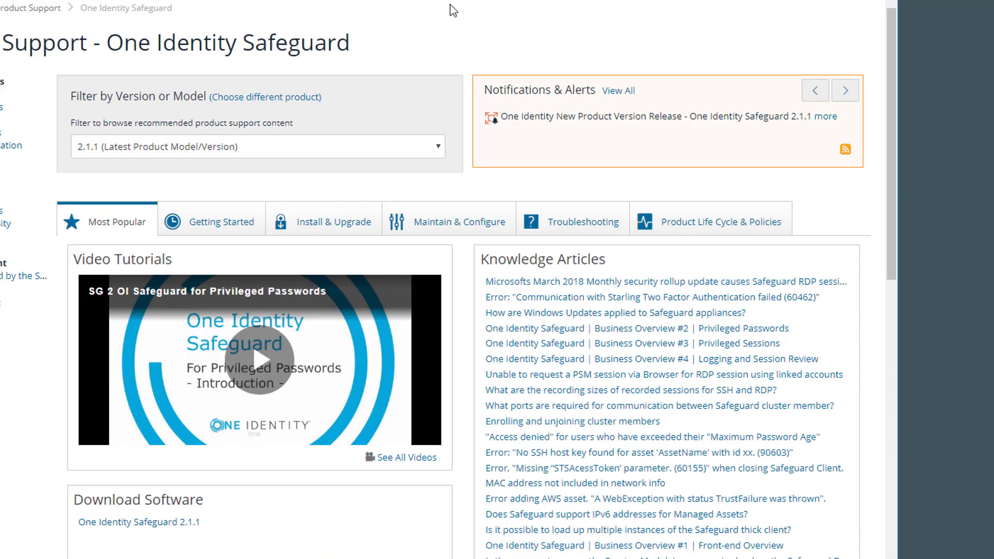
{"action": "mouse_move", "coordinate": [462, 29]}
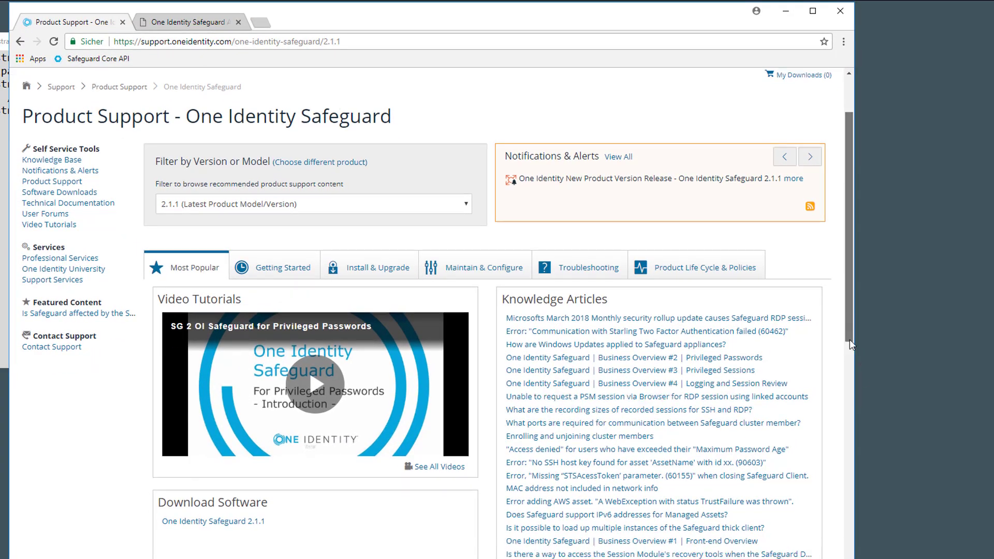
Step: Scroll the Safeguard 2.1.1 support page past the header to Download Software and Technical Documentation
{"action": "scroll", "scroll_direction": "down", "scroll_amount": 3}
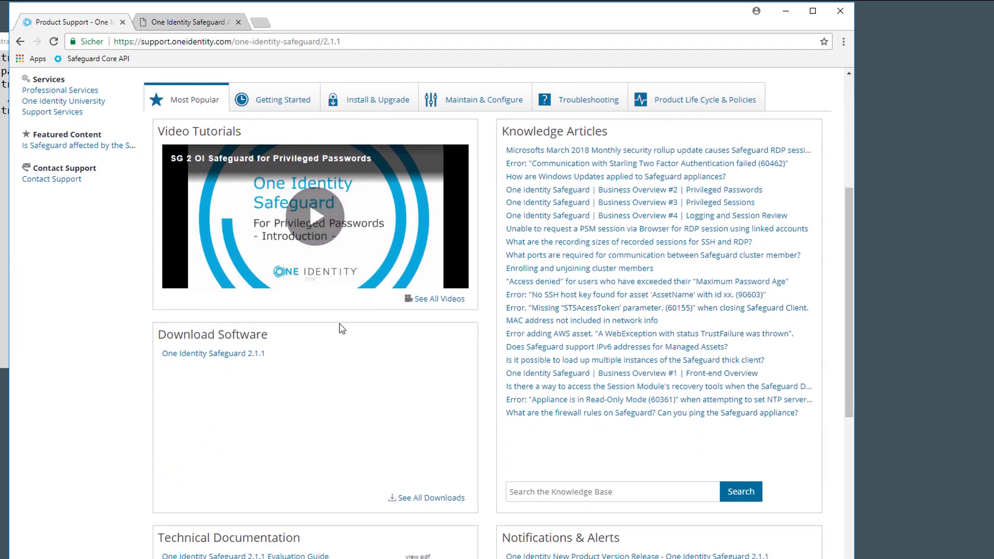
{"action": "mouse_move", "coordinate": [402, 496]}
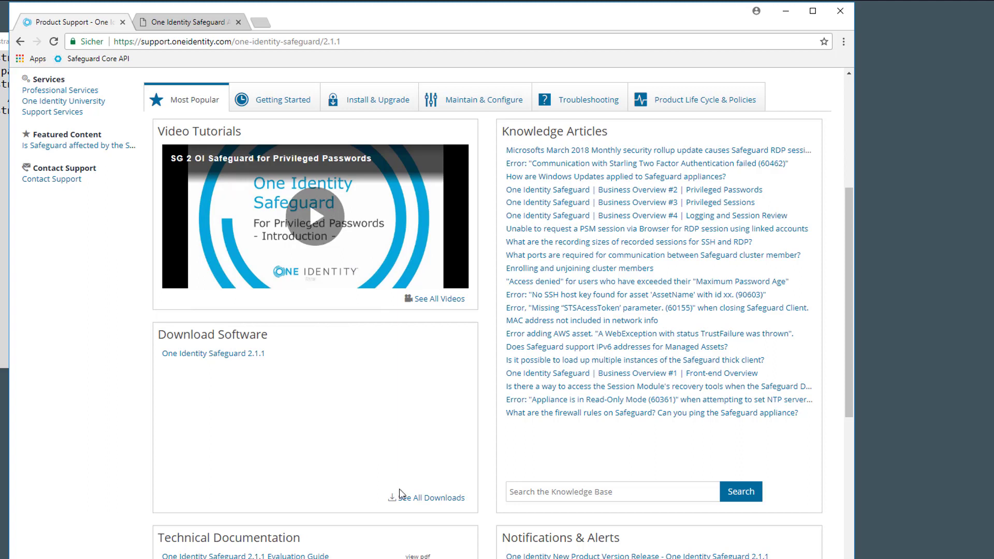
{"action": "mouse_move", "coordinate": [626, 445]}
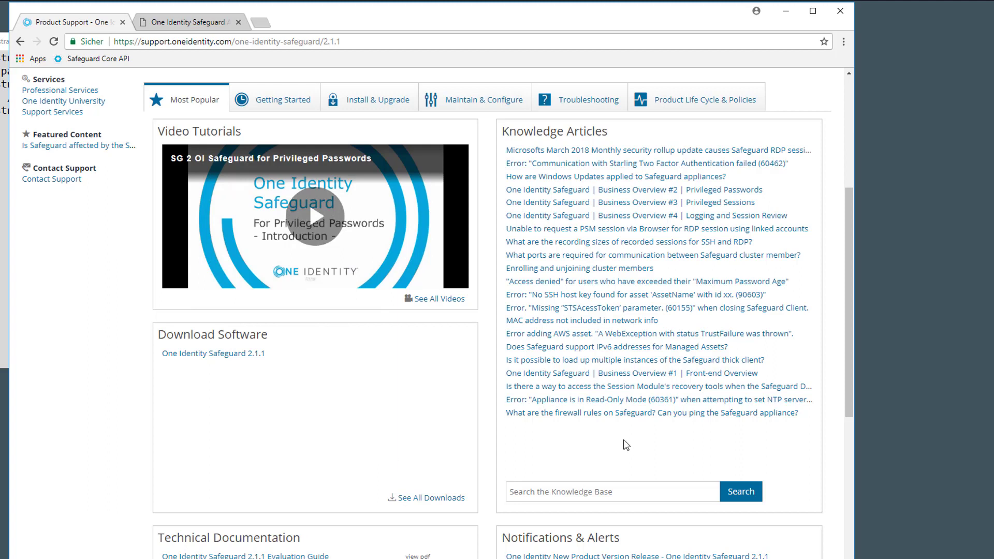
{"action": "mouse_move", "coordinate": [622, 141]}
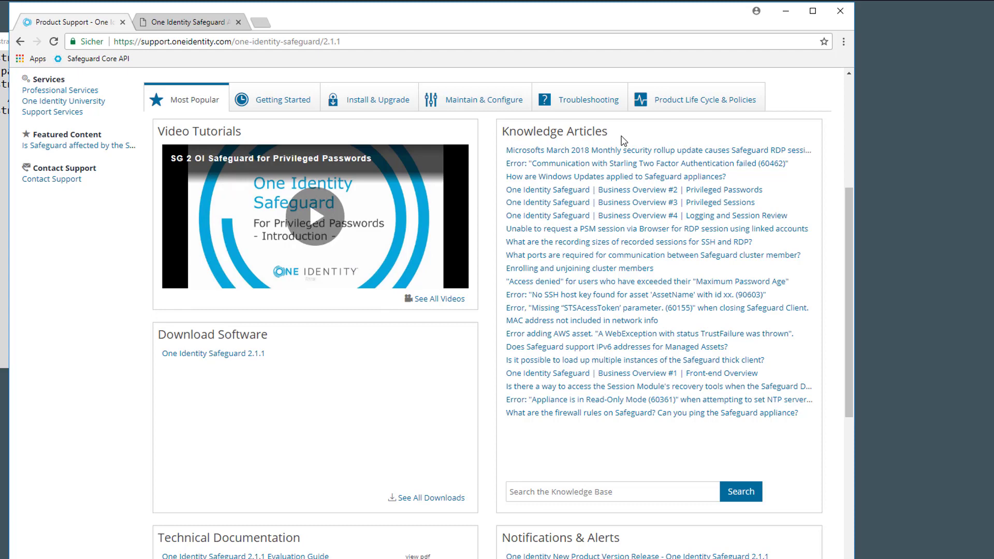
{"action": "mouse_move", "coordinate": [849, 311]}
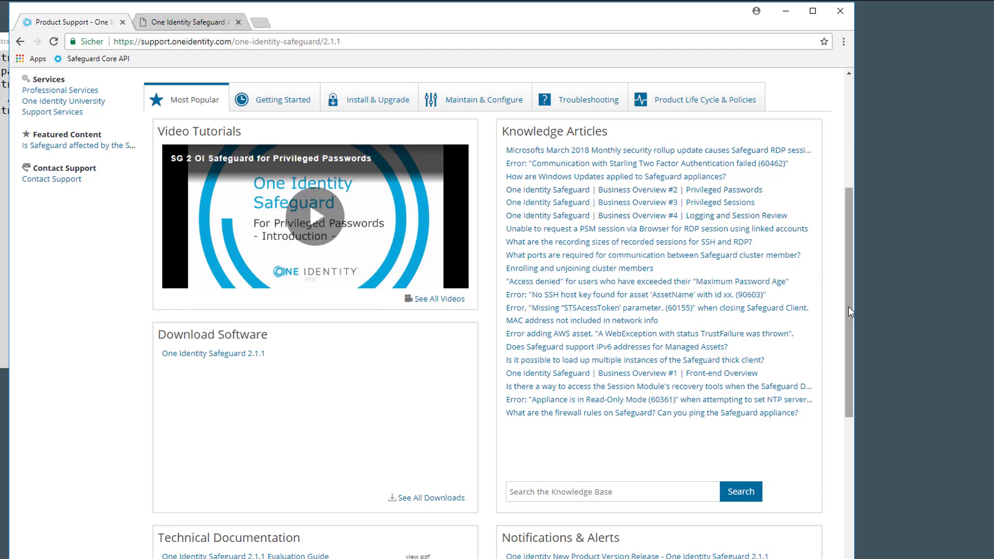
Step: Scroll to the Safeguard 2.1.1 Technical Documentation list with Administration Guide and Release Notes
{"action": "scroll", "scroll_direction": "down", "scroll_amount": 3}
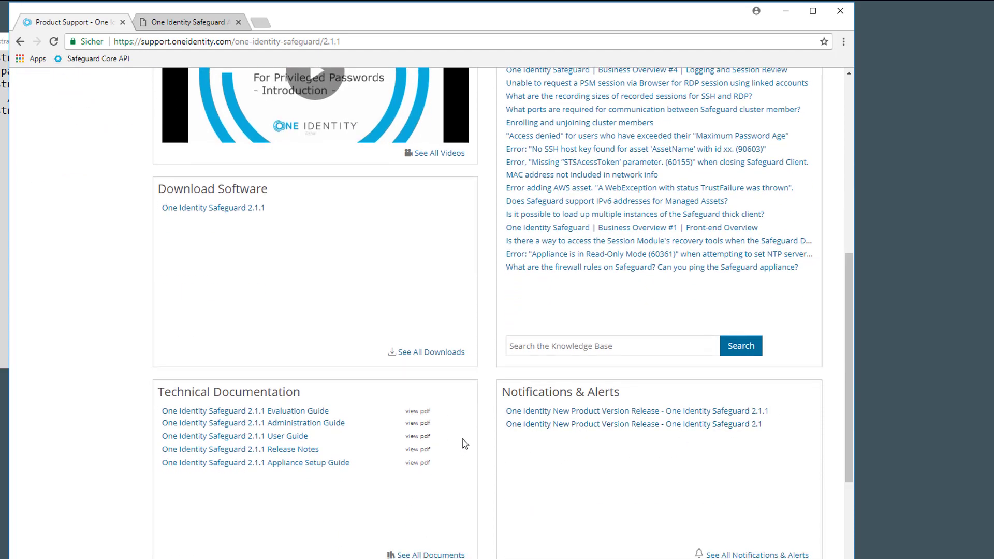
{"action": "mouse_move", "coordinate": [322, 526]}
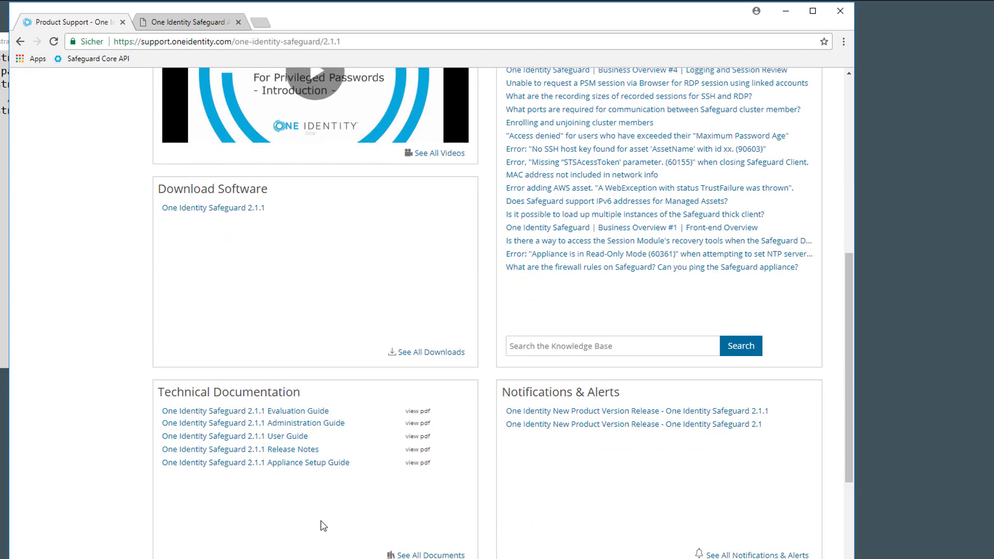
{"action": "mouse_move", "coordinate": [228, 520]}
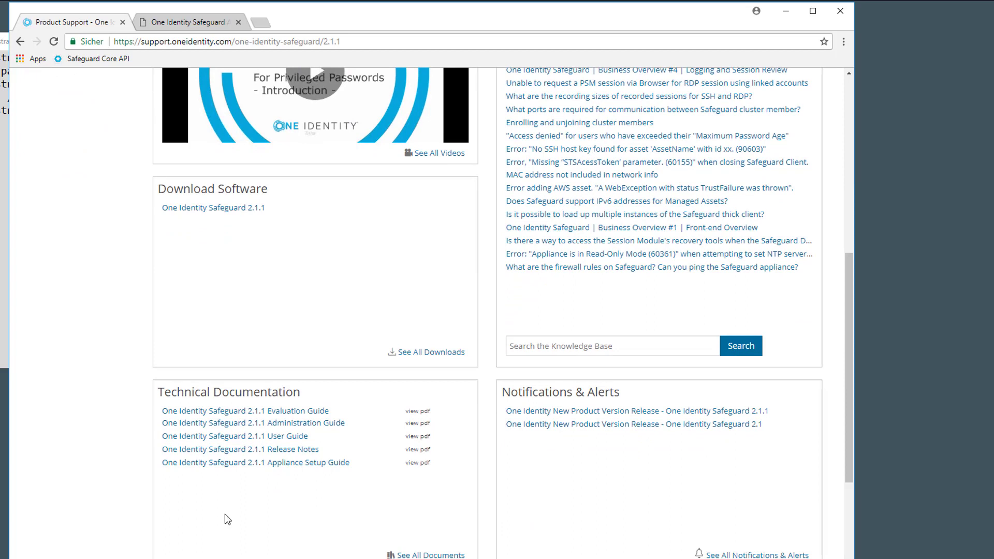